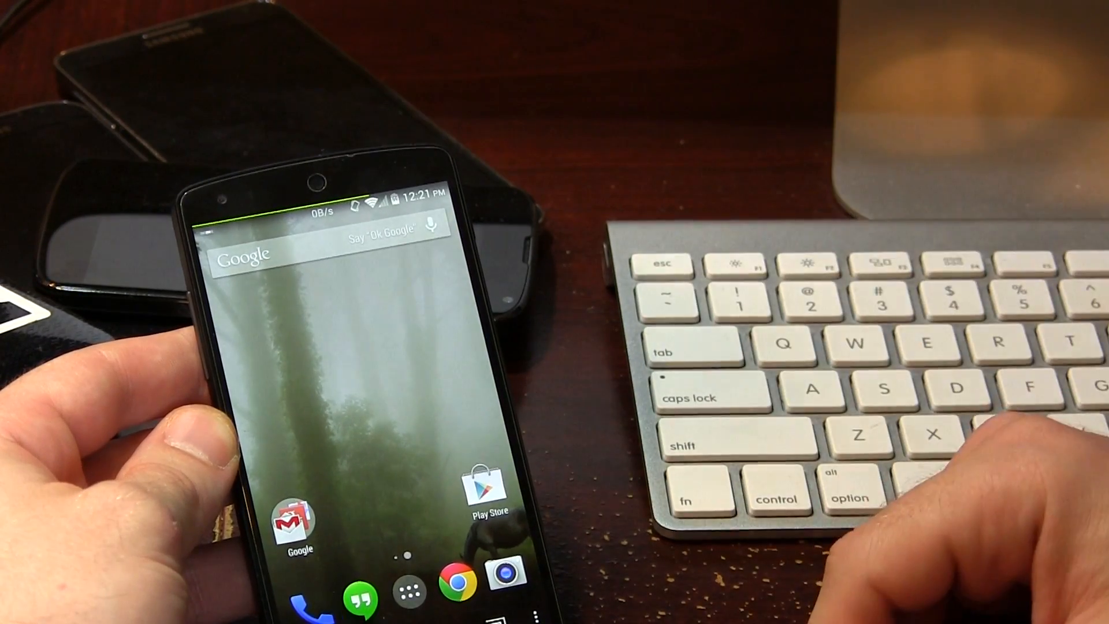
# Step: Launch the Energy Bar app from the app drawer to reach its settings
pyautogui.click(408, 593)
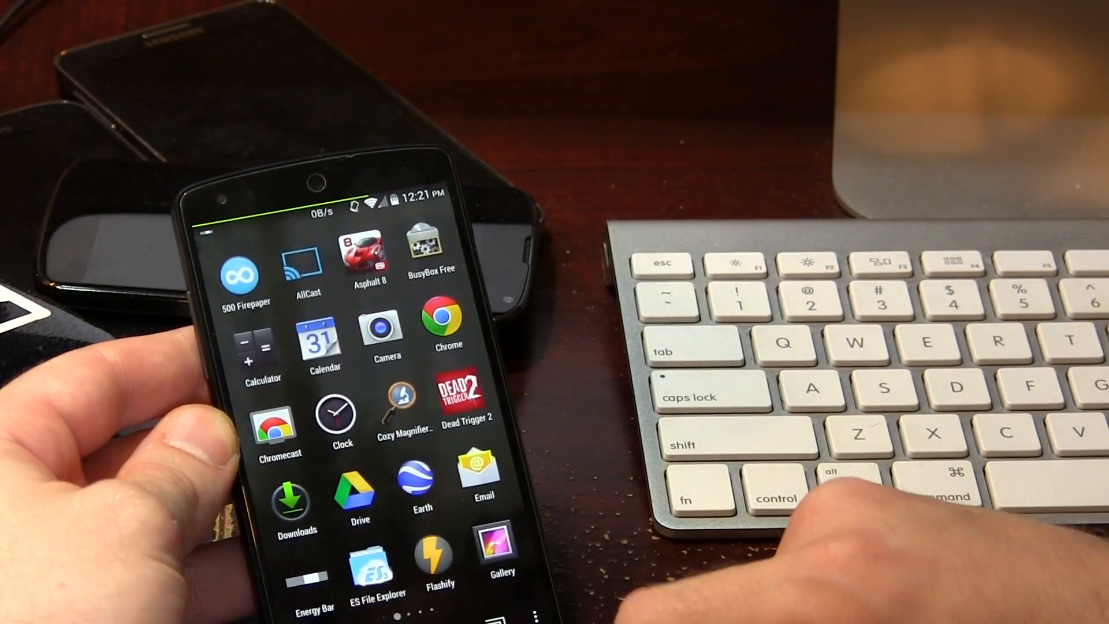
pyautogui.click(313, 552)
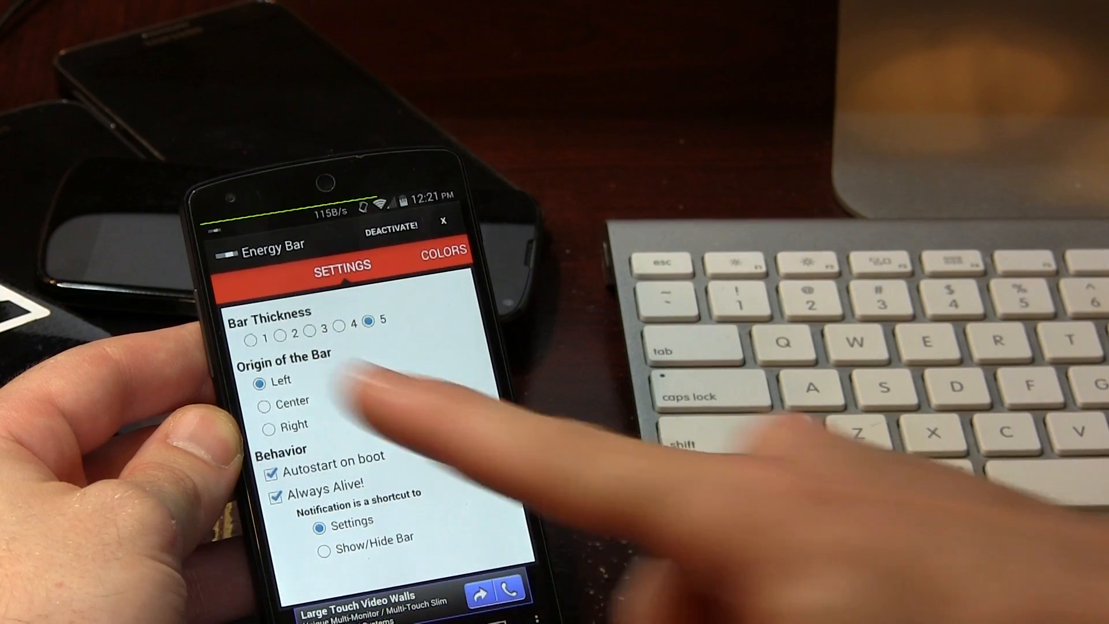
pyautogui.click(251, 335)
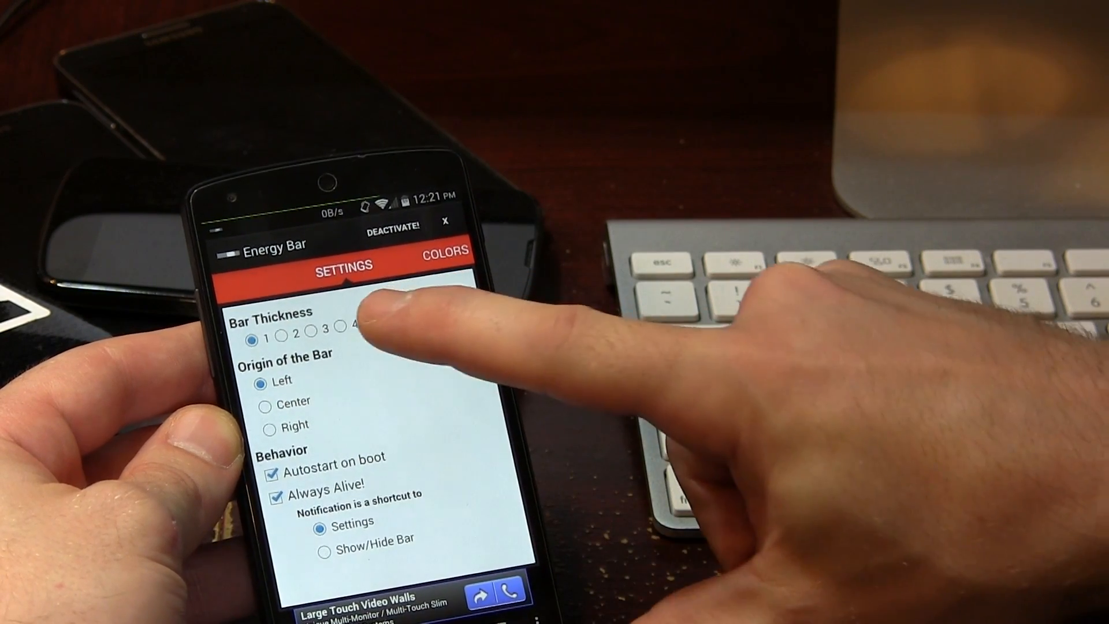
pyautogui.click(369, 319)
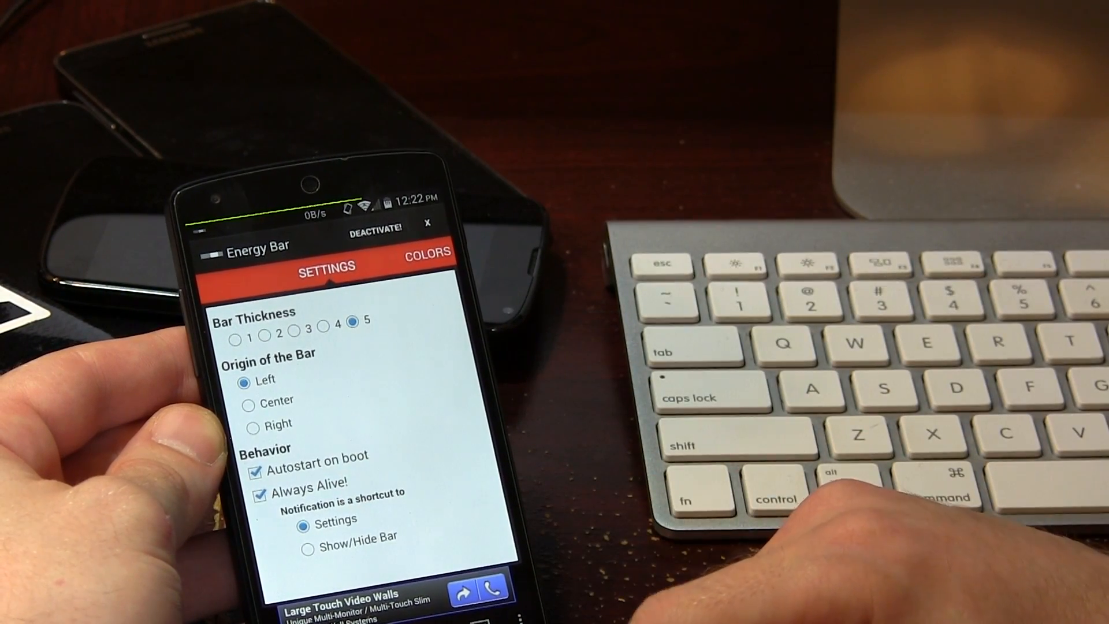
# Step: Uncheck the 'Always Alive!' behaviour for the bar
pyautogui.click(259, 492)
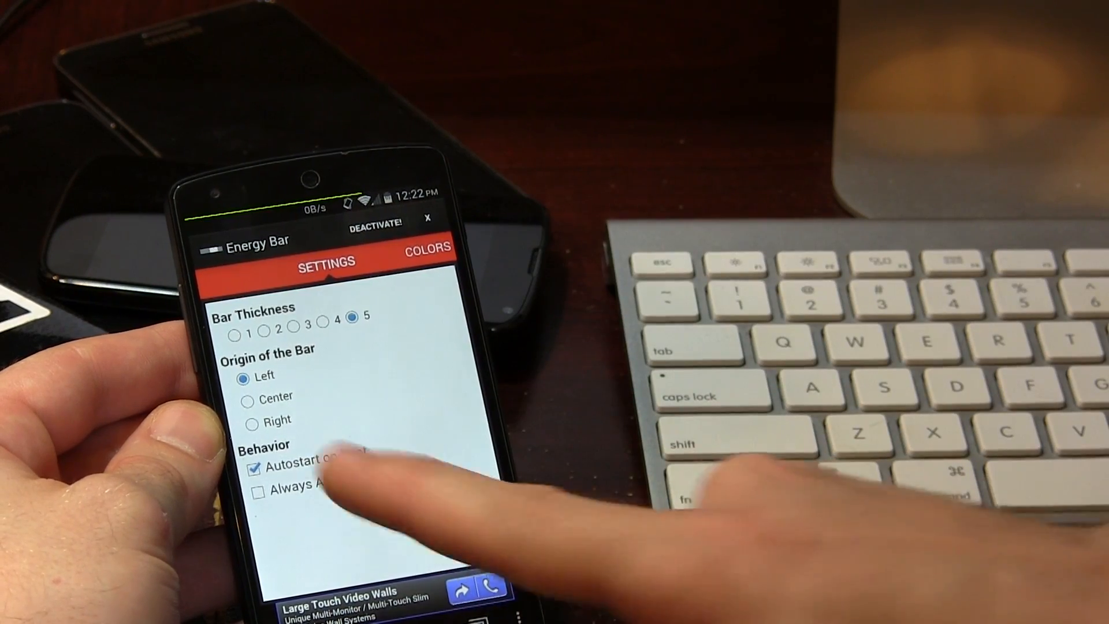
pyautogui.click(258, 491)
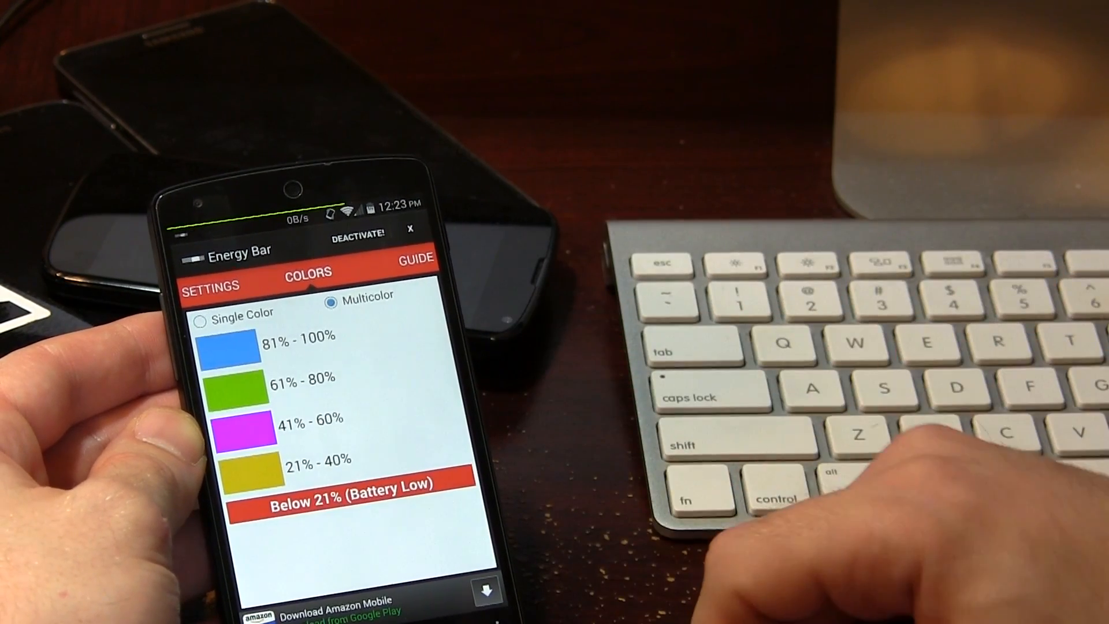
# Step: View the guide's explanations of Single Color, Multicolor and Always Alive
pyautogui.click(414, 259)
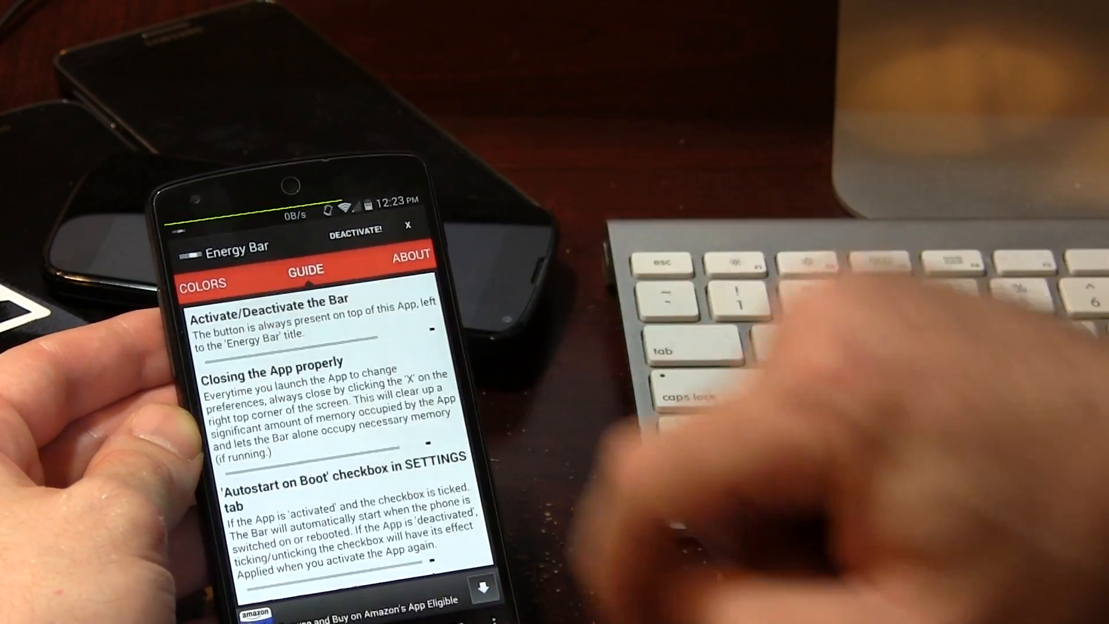
pyautogui.scroll(-3)
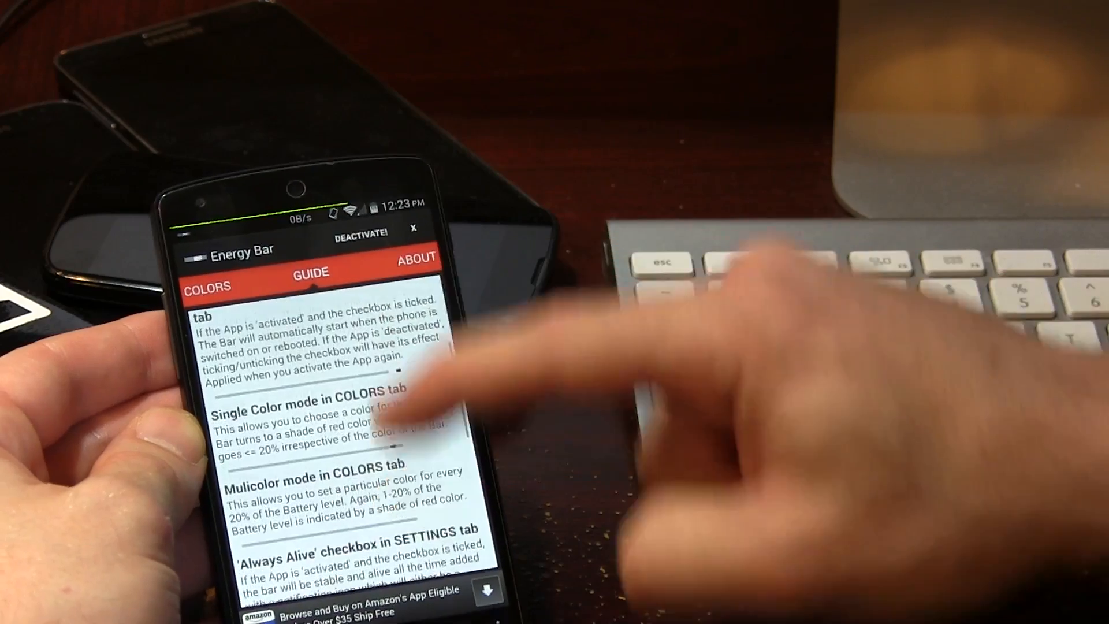